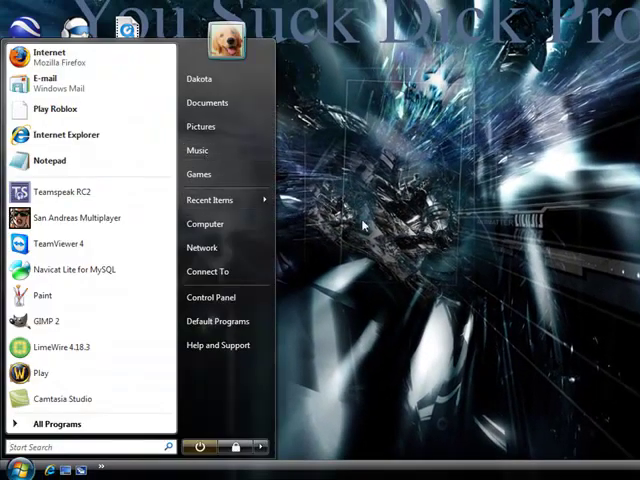
pyautogui.moveTo(38, 372)
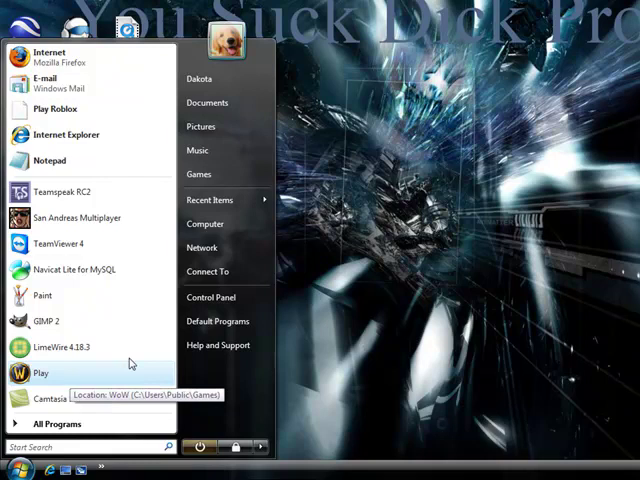
pyautogui.moveTo(212, 200)
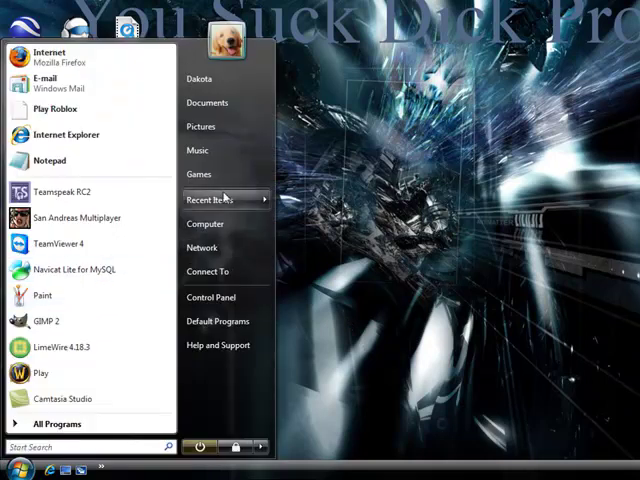
pyautogui.moveTo(204, 224)
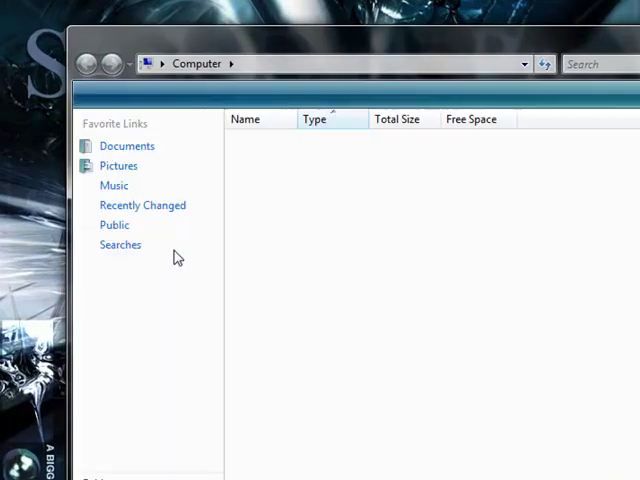
# Navigate from Public into the Games folder toward the World of Warcraft directory.
pyautogui.click(120, 244)
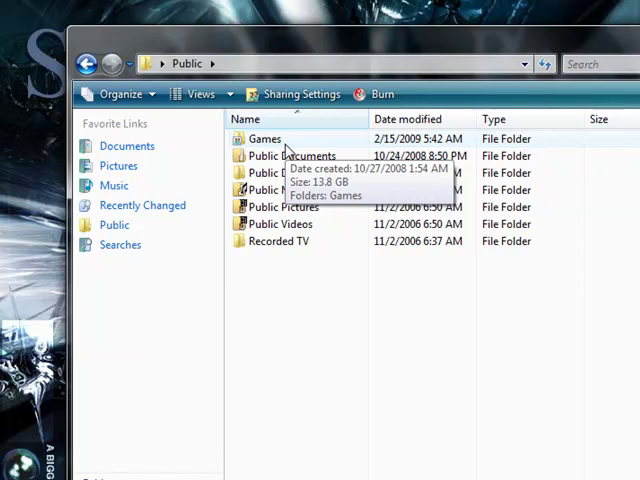
pyautogui.doubleClick(262, 138)
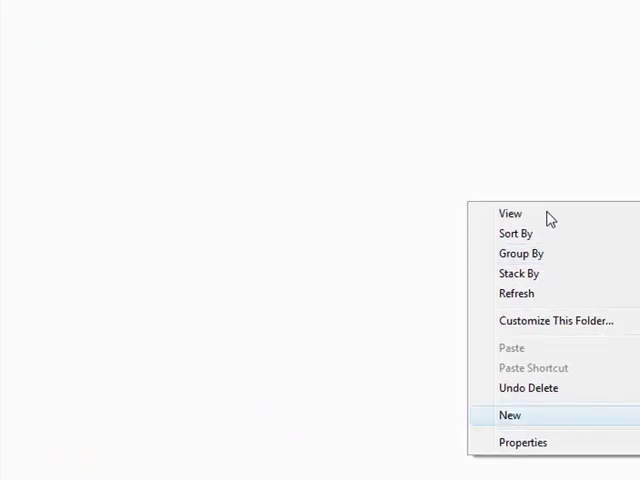
pyautogui.moveTo(510, 212)
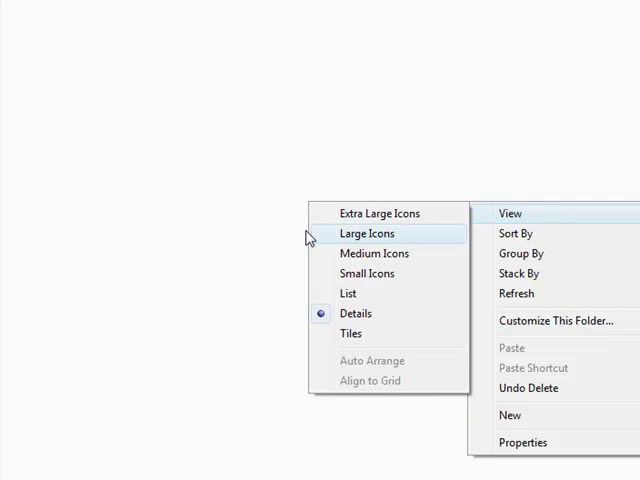
# Switch the folder to Large Icons view and scroll over to the Wow application.
pyautogui.click(368, 232)
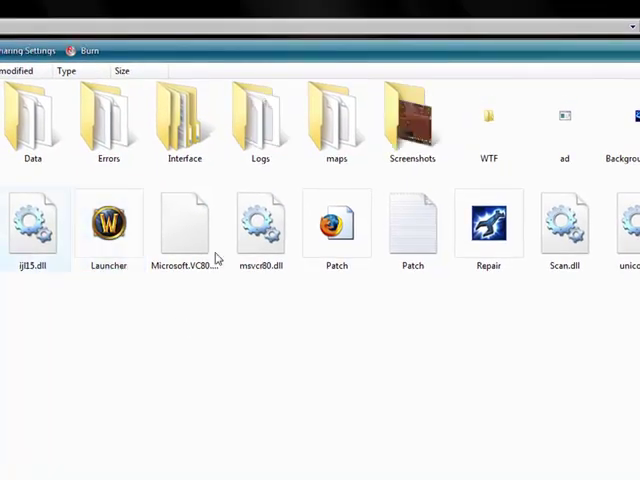
pyautogui.hscroll(3)
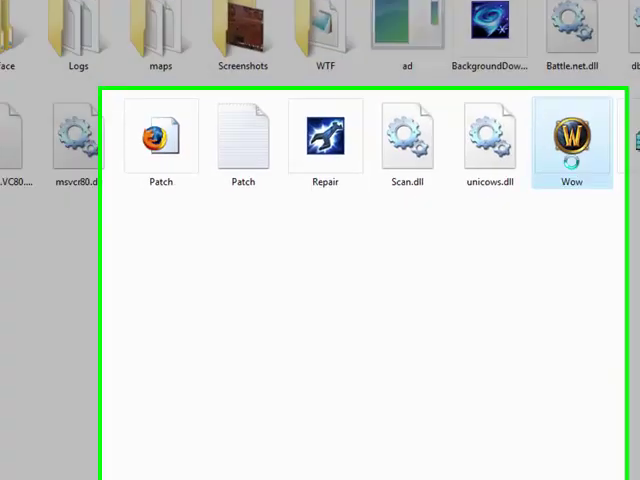
# Send the Wow application to the desktop as a shortcut and check its Properties.
pyautogui.rightClick(572, 140)
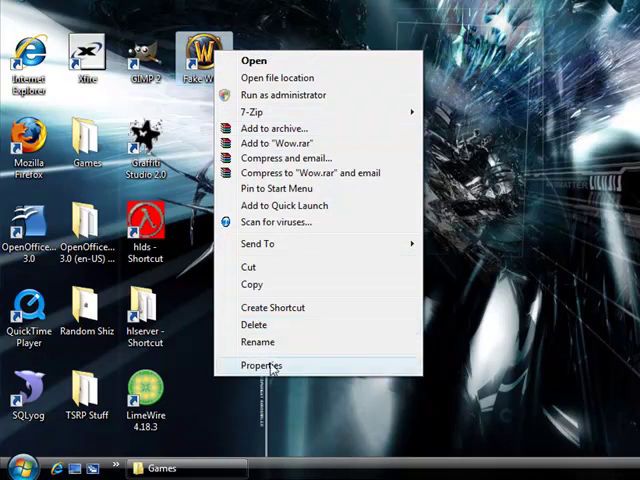
pyautogui.click(260, 364)
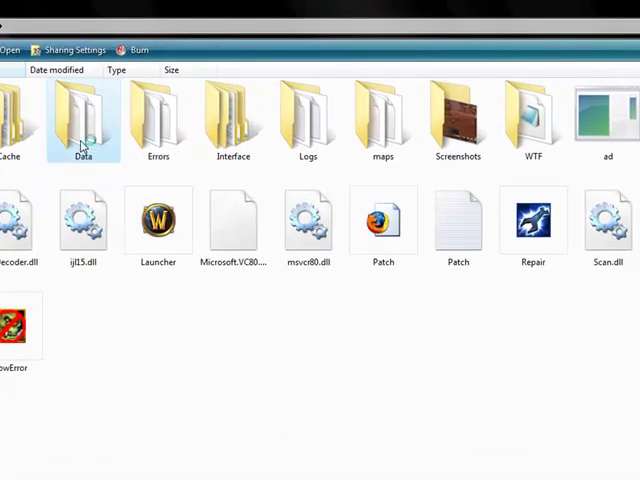
# Open realmlist.wtf from Data\enUS in Notepad.
pyautogui.doubleClick(82, 116)
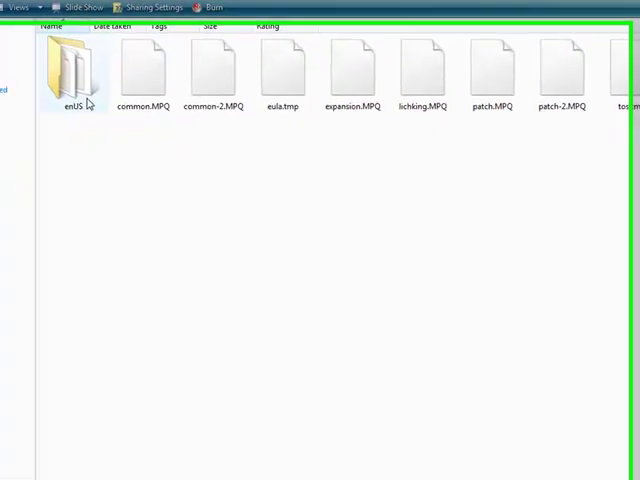
pyautogui.doubleClick(72, 70)
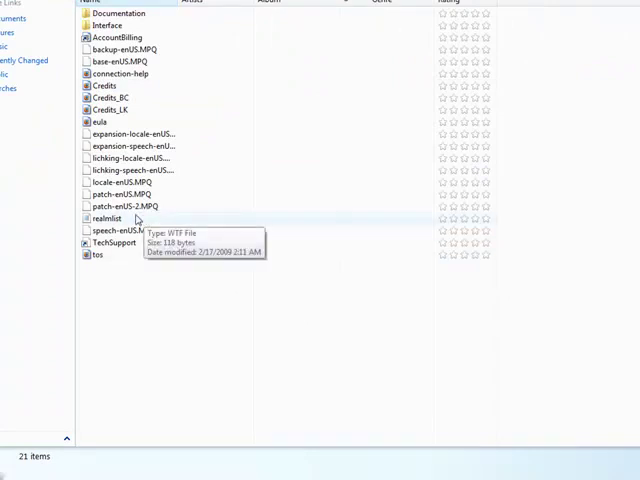
pyautogui.click(104, 218)
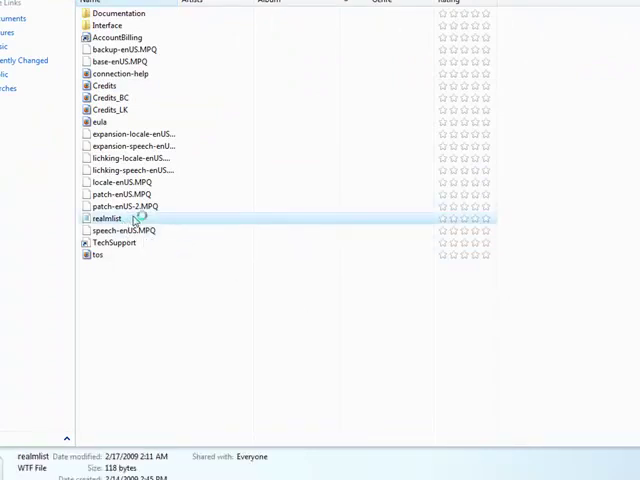
pyautogui.doubleClick(104, 218)
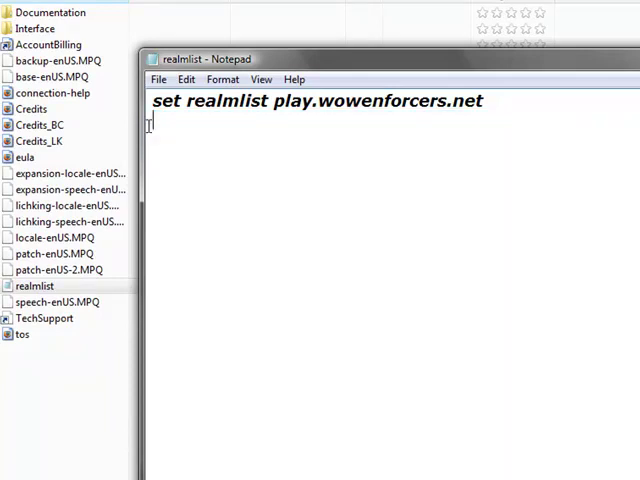
# Replace play.wowenforcers.net with wowbeez.no-ip.biz after 'set realmlist'.
pyautogui.moveTo(274, 100); pyautogui.dragTo(484, 100)
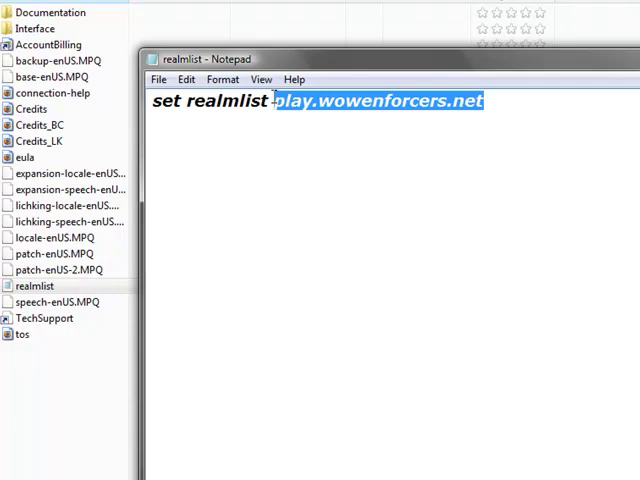
pyautogui.write('wowbee')
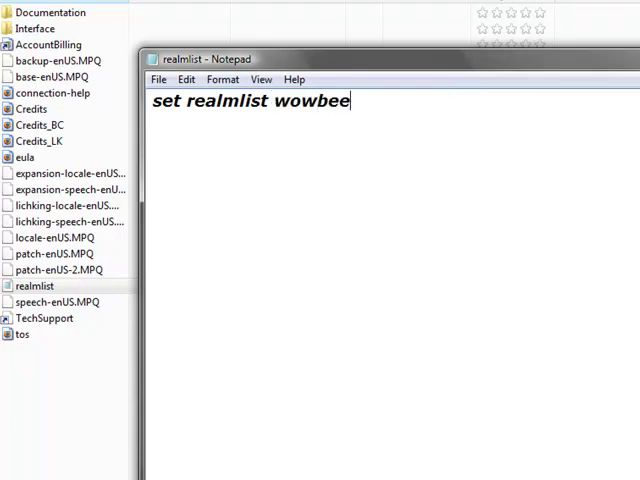
pyautogui.write('z.no-')
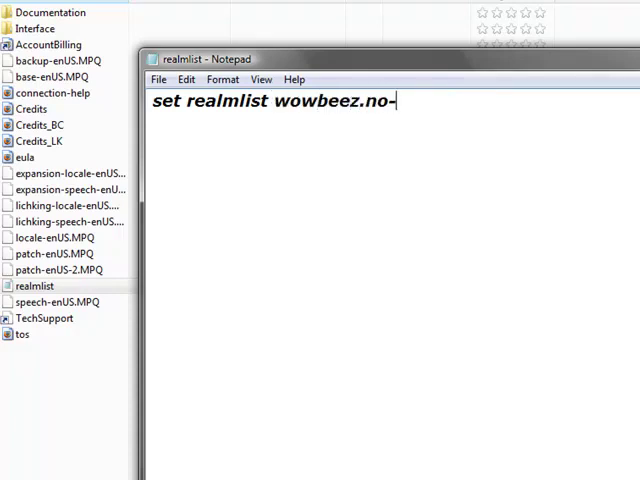
pyautogui.write('ip.biz')
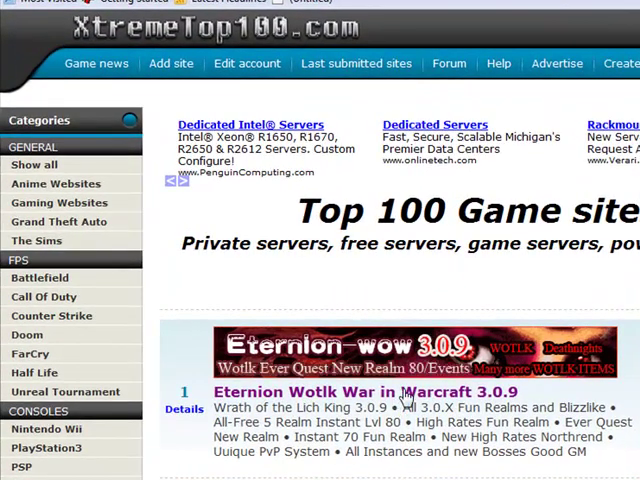
# Open Eternion-WoW from the XtremeTop100 list and select its realmlist address list.eternion-wow.com.
pyautogui.scroll(-3)
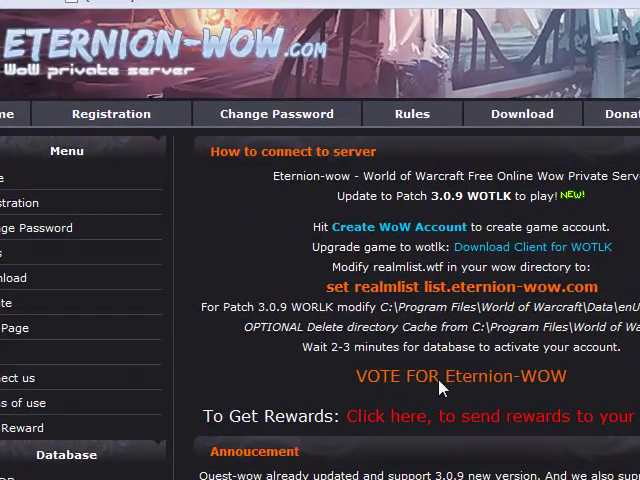
pyautogui.doubleClick(332, 288)
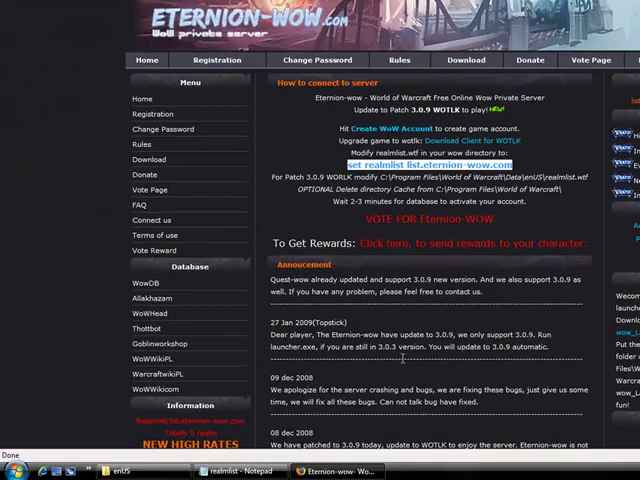
pyautogui.click(240, 472)
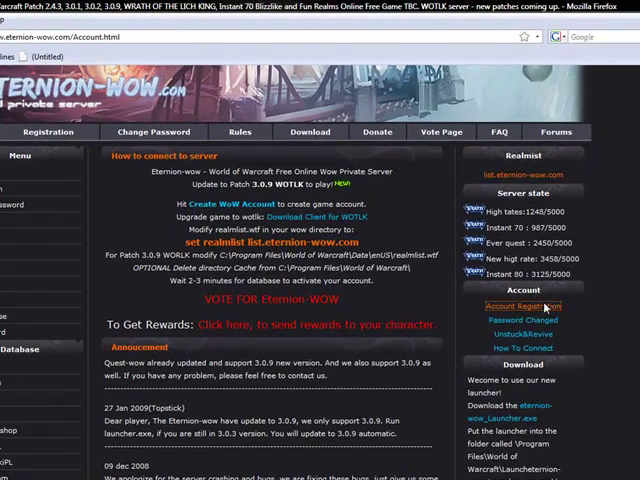
# Submit the account registration form, fix the password mismatch, and return to the registration page after success.
pyautogui.click(520, 304)
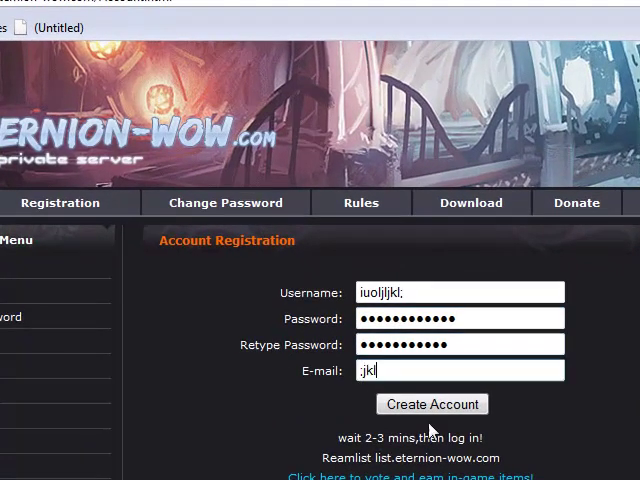
pyautogui.click(432, 404)
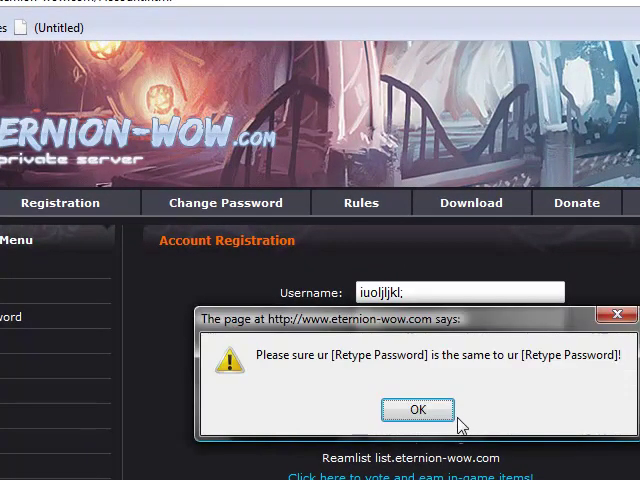
pyautogui.click(416, 410)
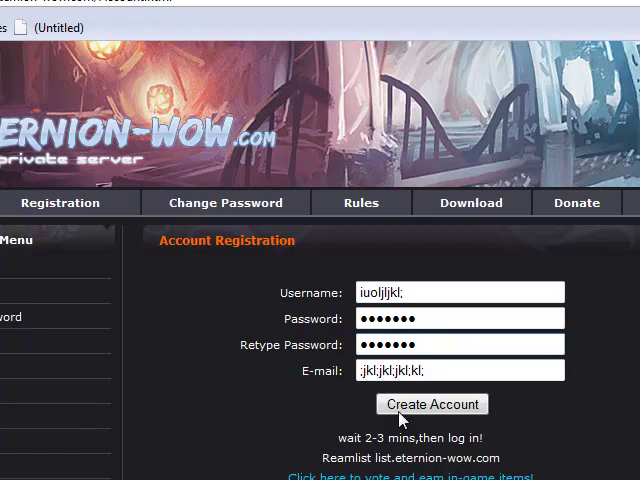
pyautogui.click(432, 404)
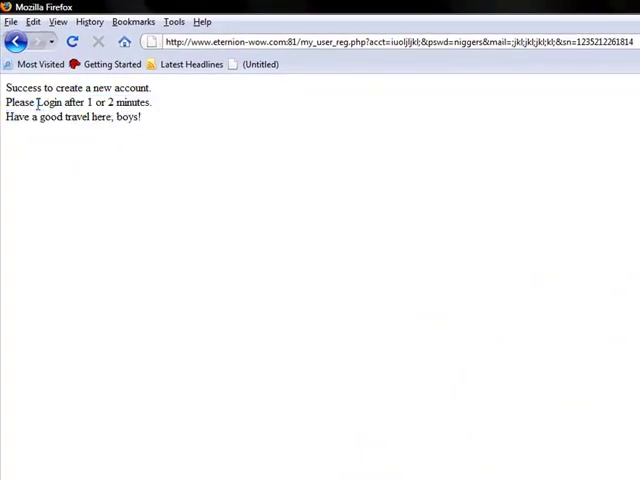
pyautogui.click(16, 40)
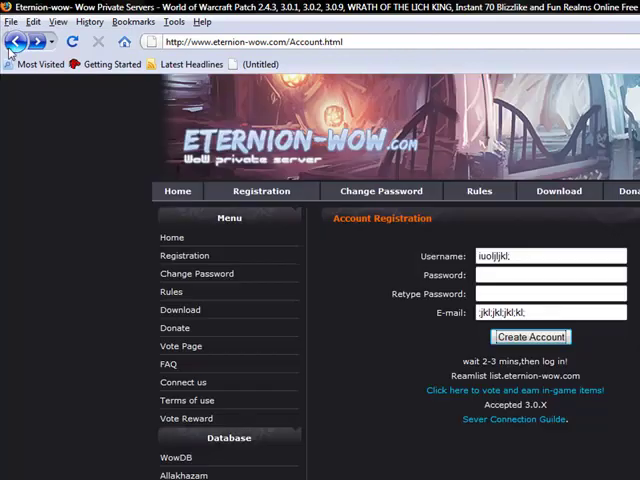